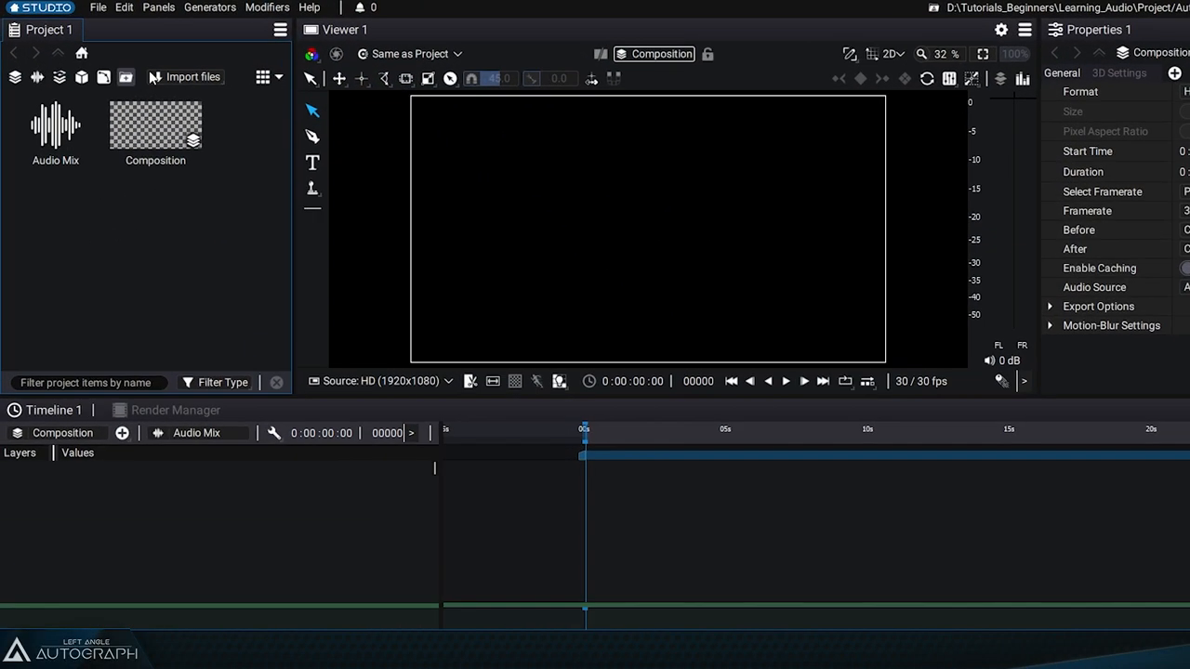
- Show the Import files choices in the Project panel
left_click(193, 76)
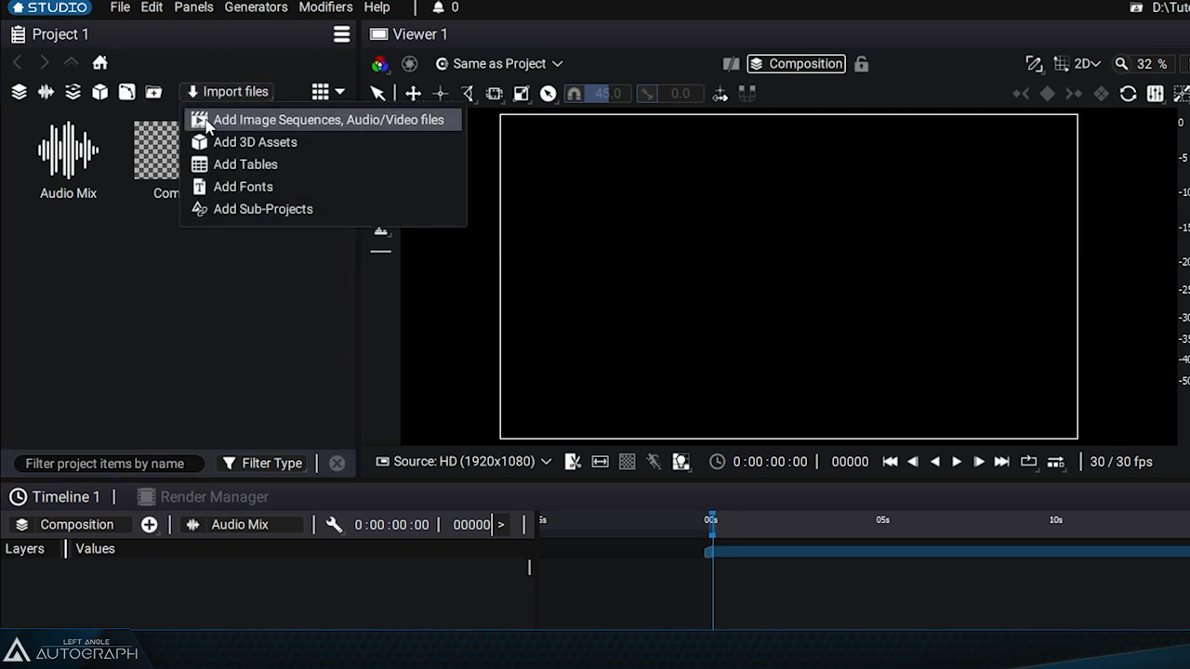
mouse_move(390, 127)
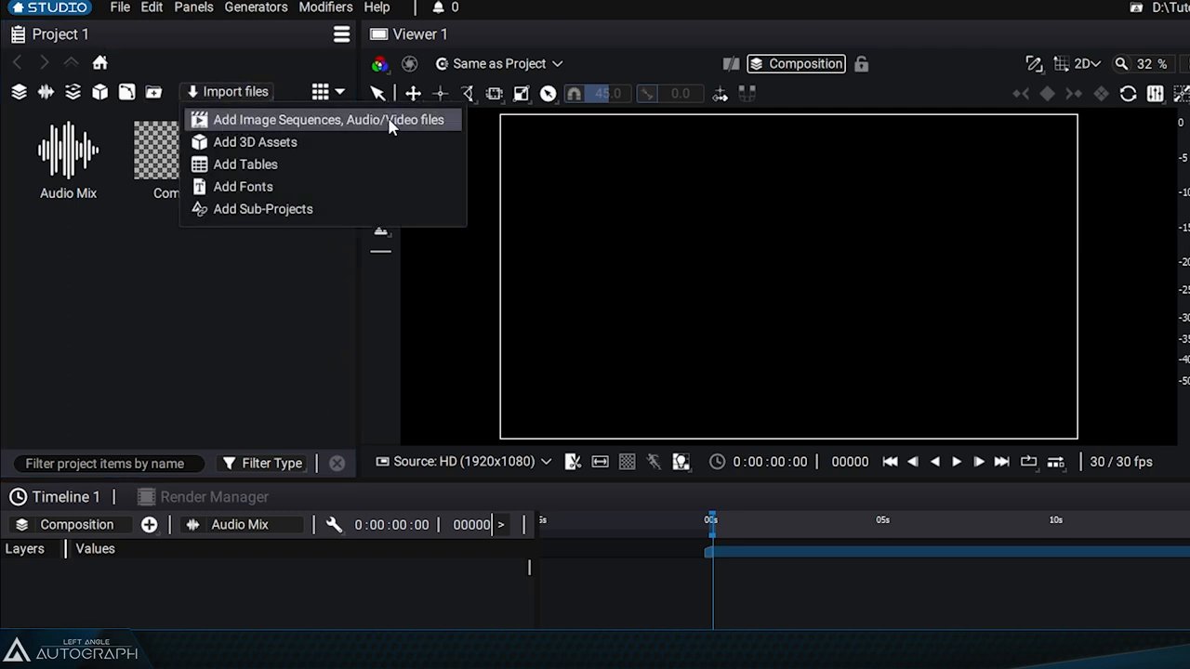
- Import EDM_Drum_Loop.wav into the project by dragging it from File Explorer
left_click(325, 119)
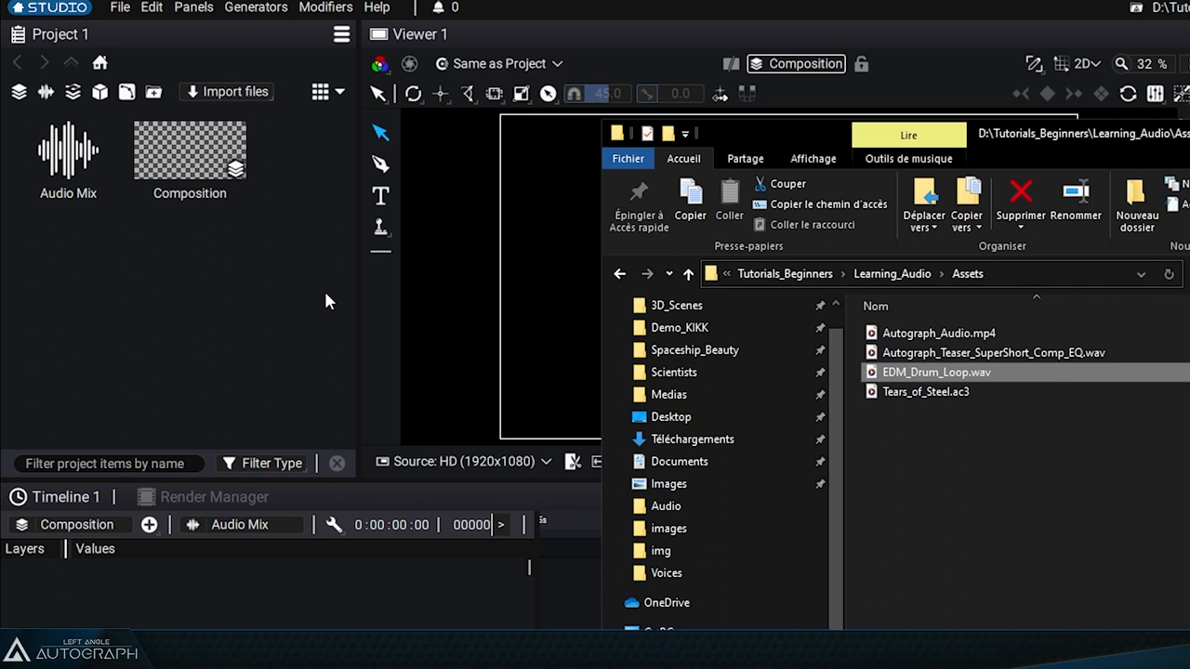
mouse_move(855, 398)
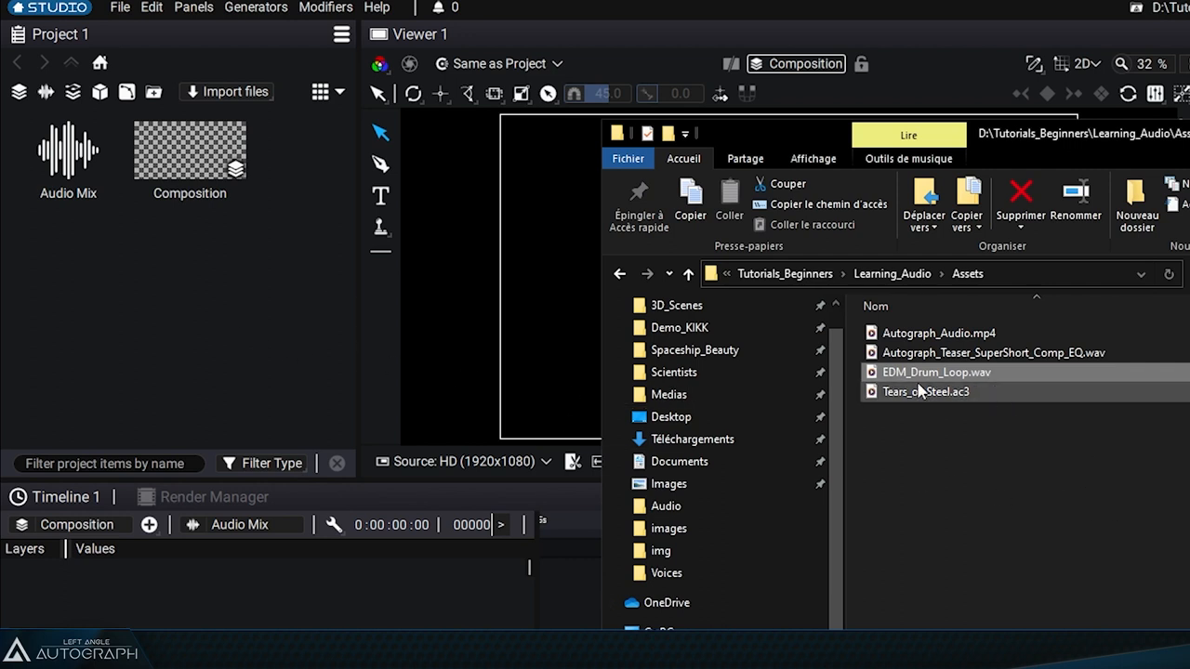
mouse_move(937, 372)
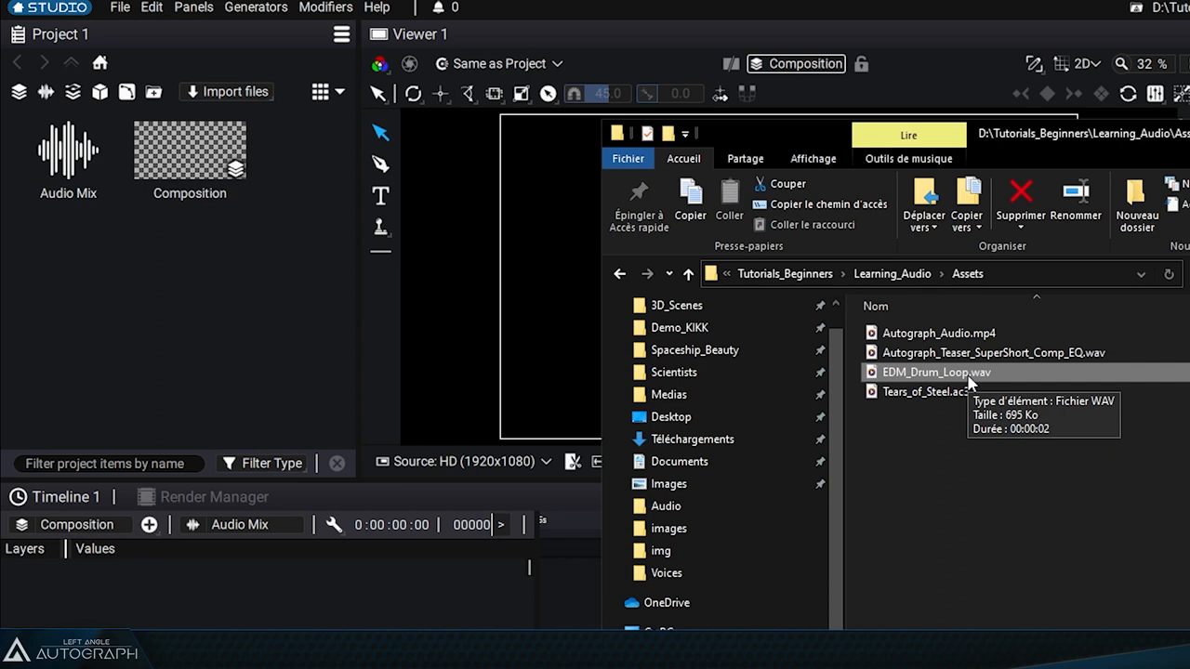
left_click_drag(937, 372, 67, 251)
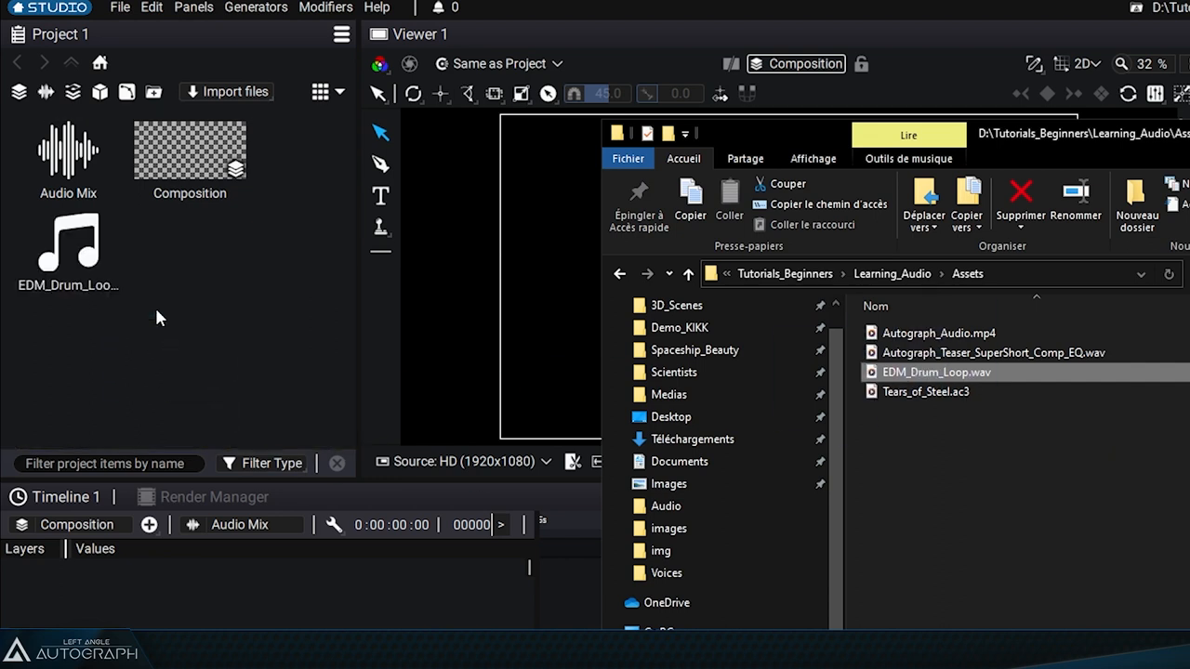
mouse_move(937, 372)
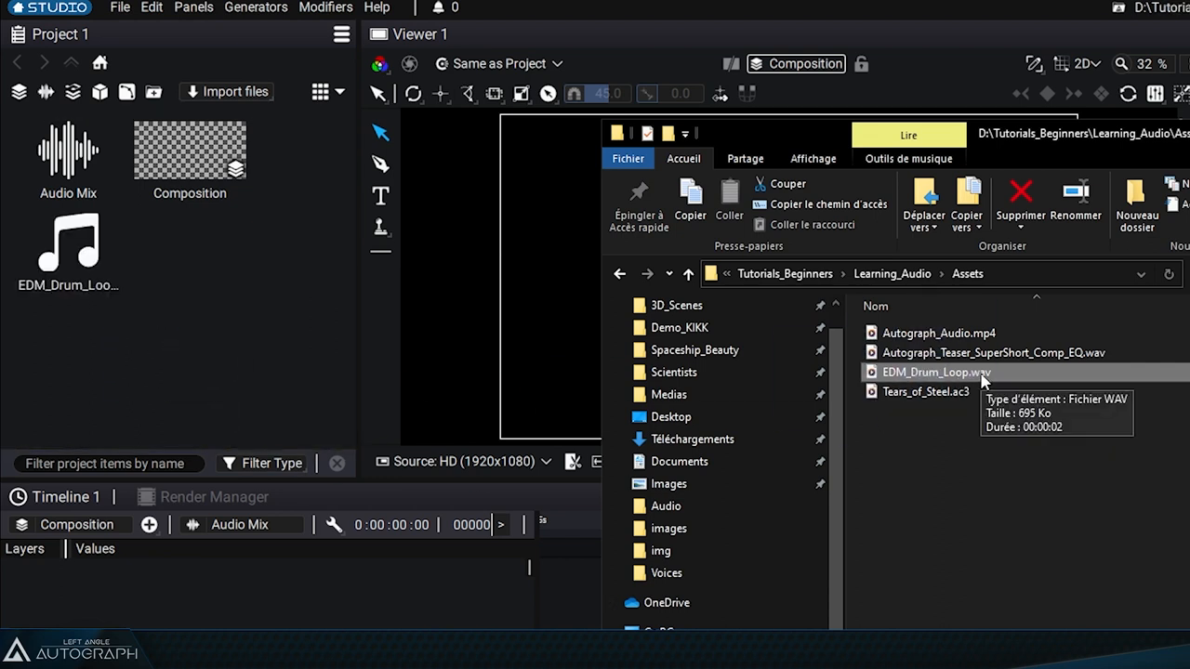
left_click(939, 332)
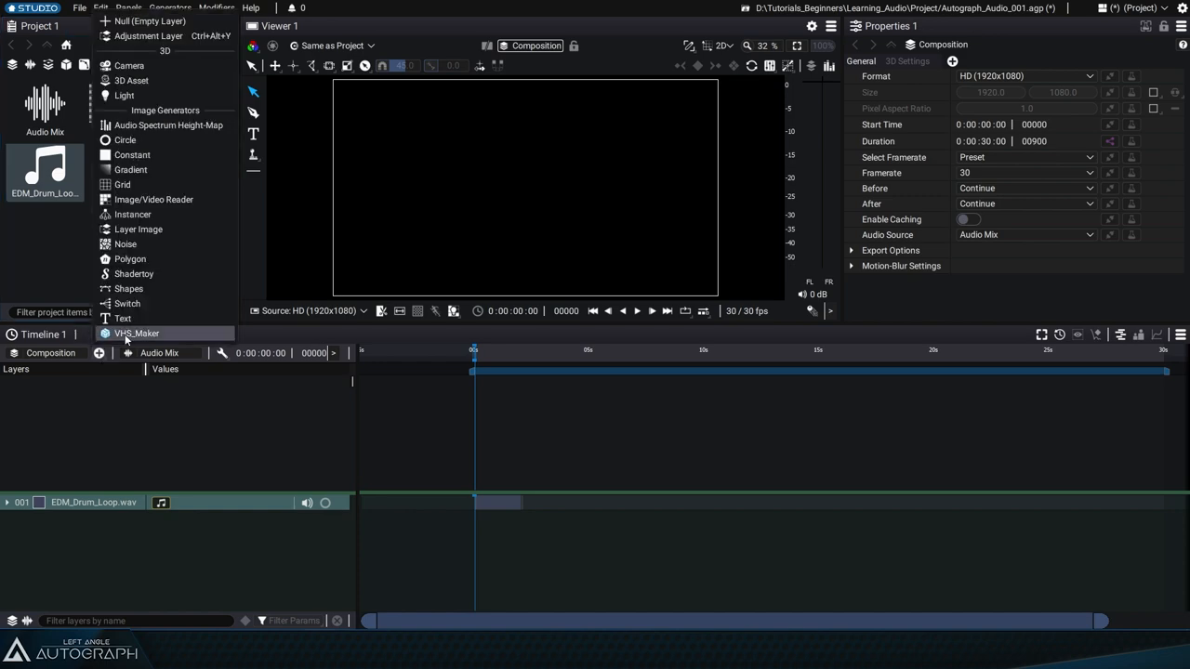
- Add a Circle generator layer to the composition alongside the drum loop
left_click(127, 139)
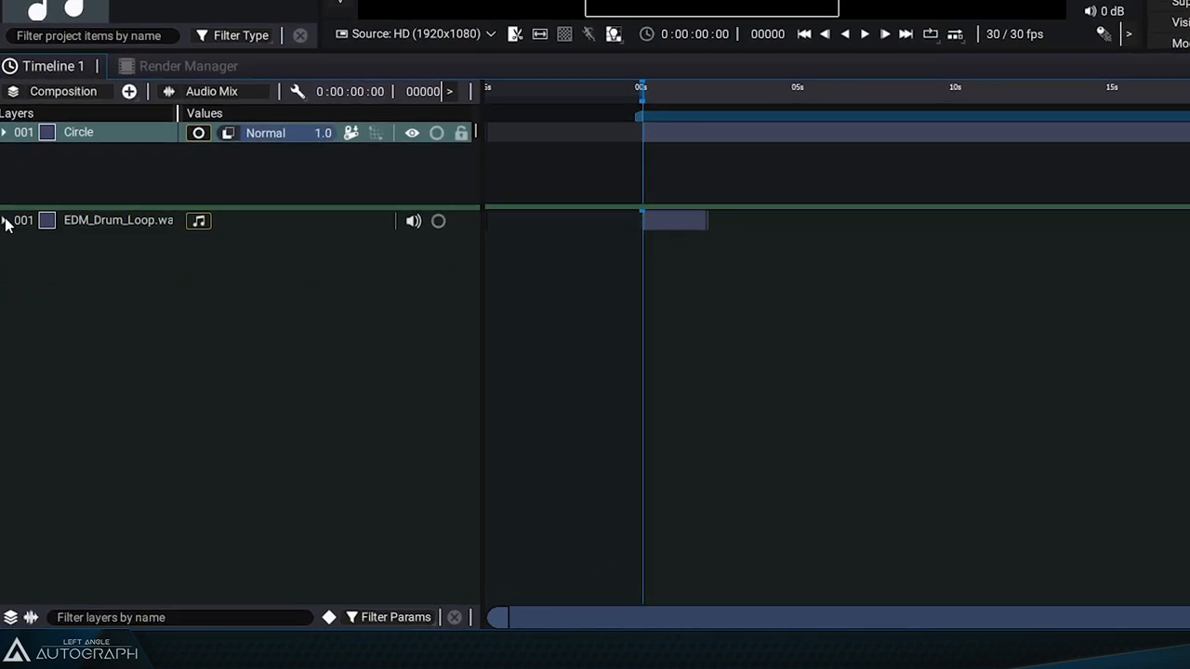
- Expand the EDM_Drum_Loop.wav layer and show its front left/right waveforms
left_click(5, 219)
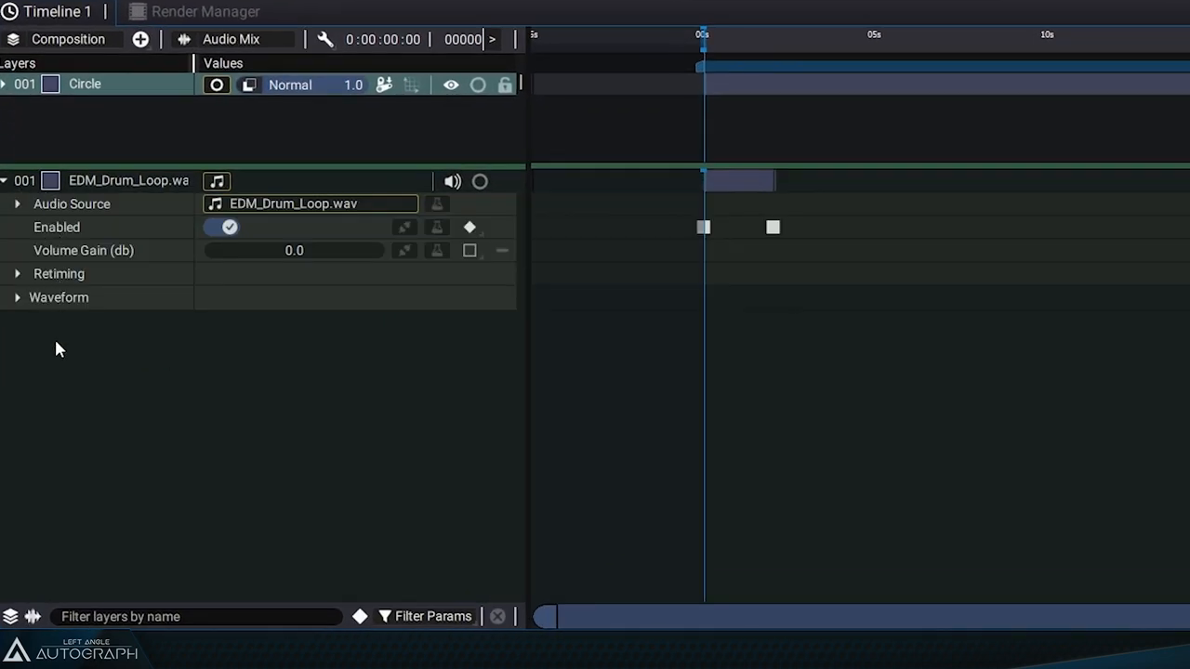
left_click(17, 297)
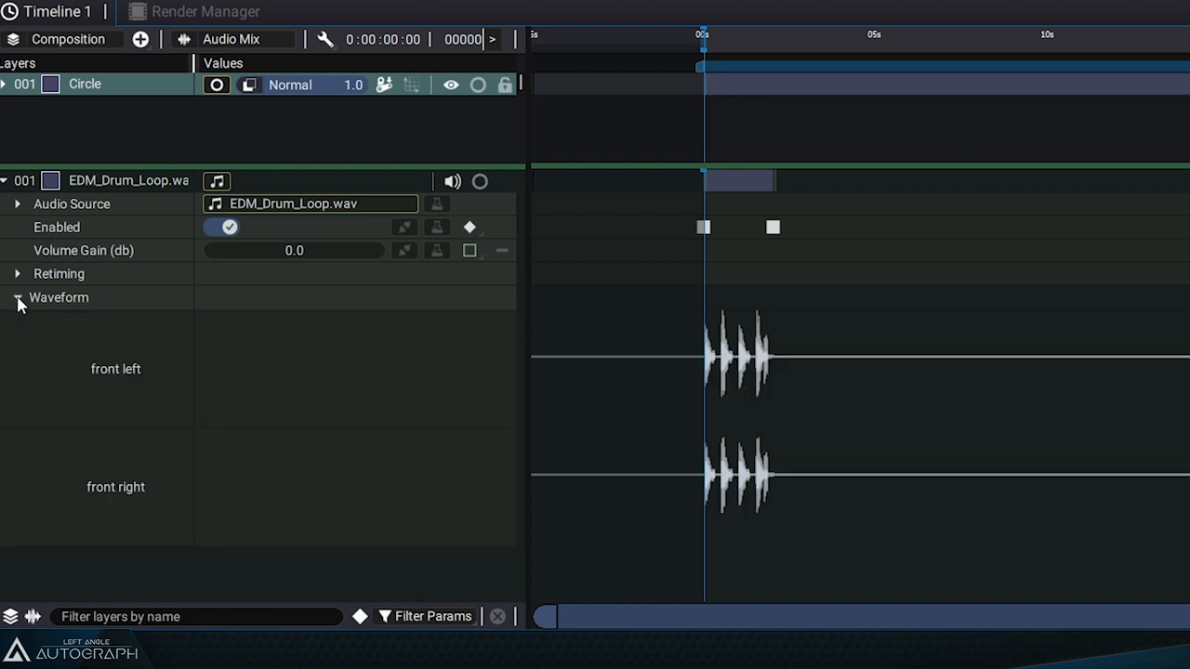
mouse_move(666, 380)
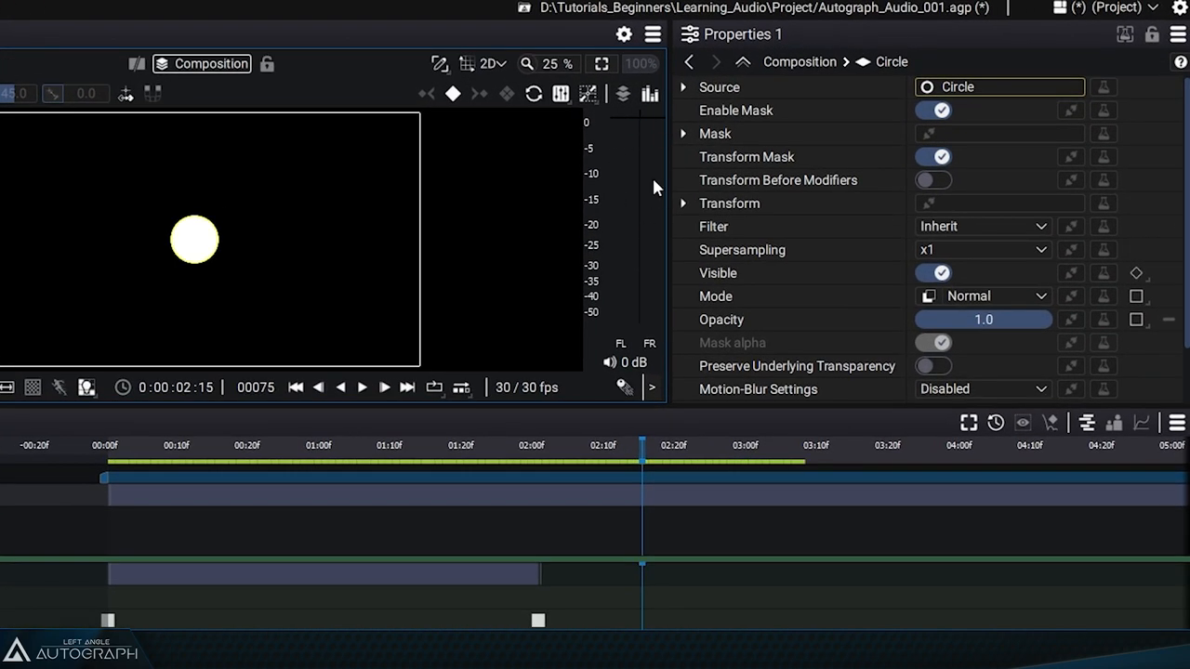
mouse_move(625, 208)
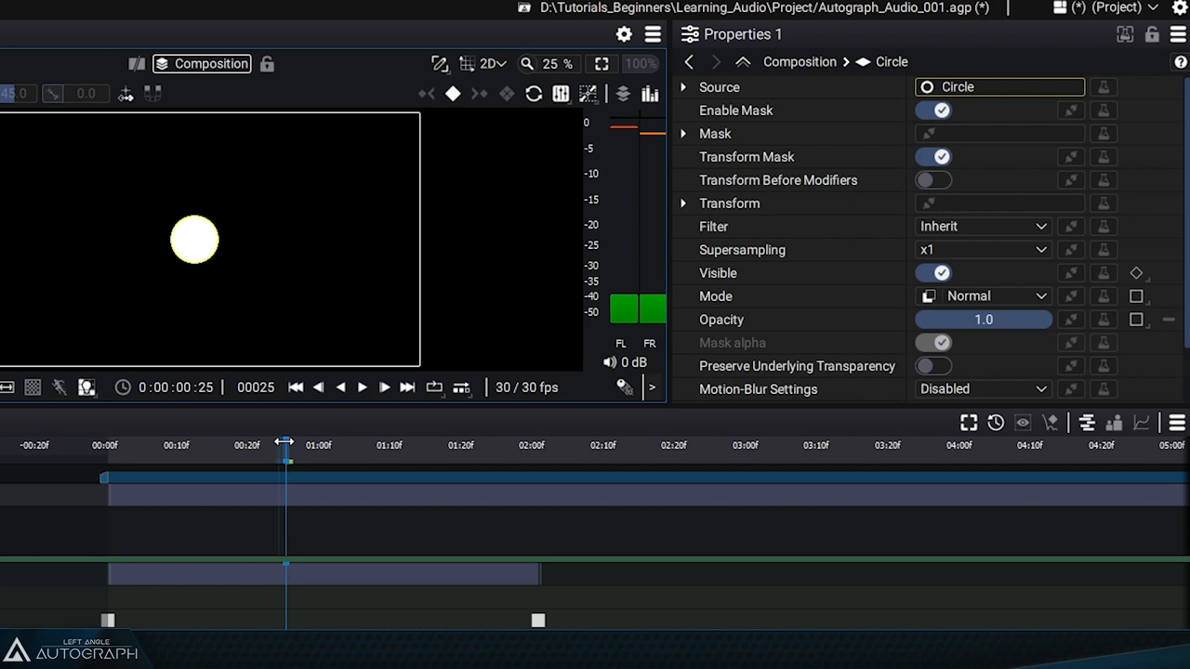
- Play the composition from the start to hear the drum loop, then seek back to the beginning
left_click(362, 388)
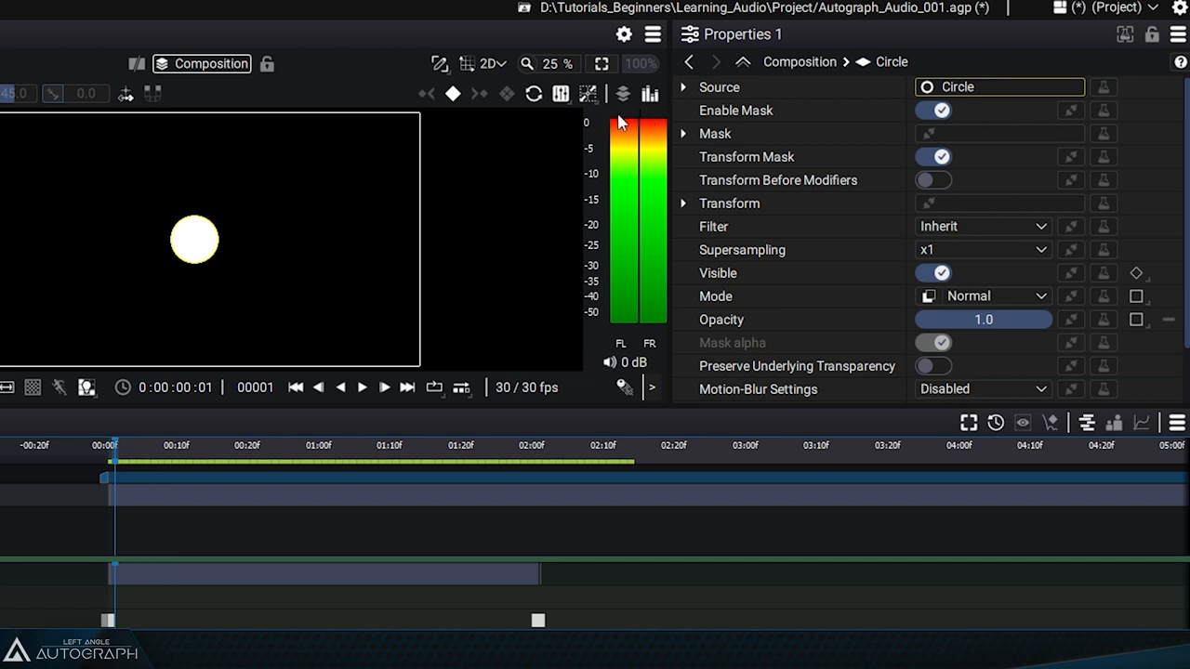
left_click(361, 388)
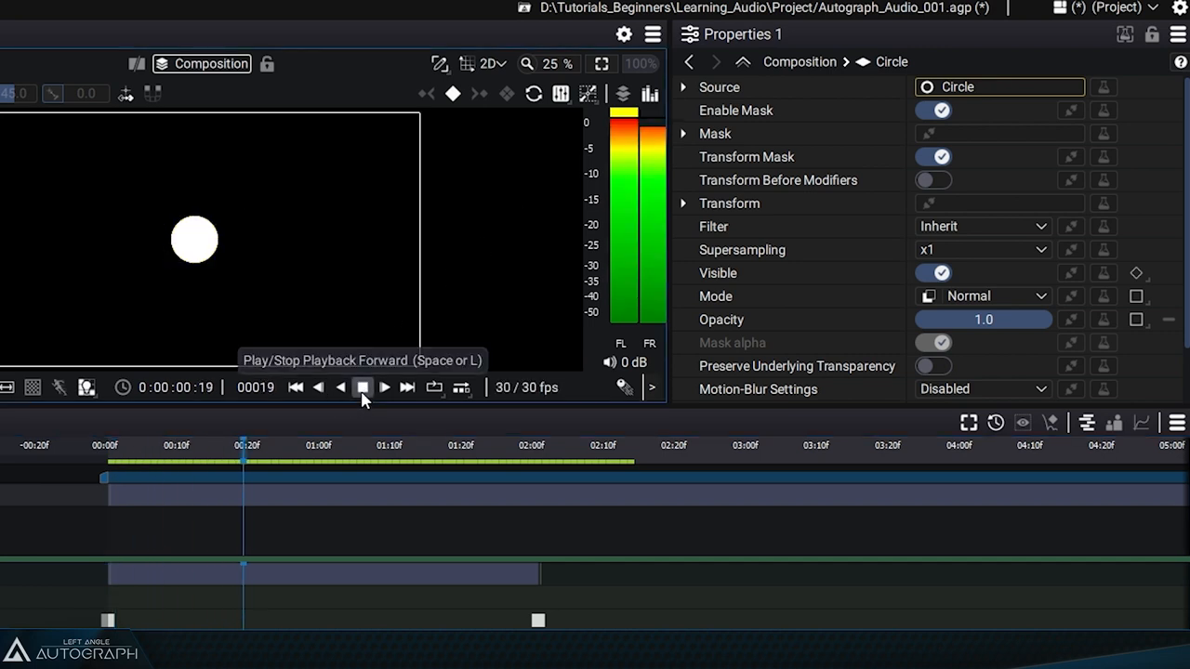
left_click(383, 386)
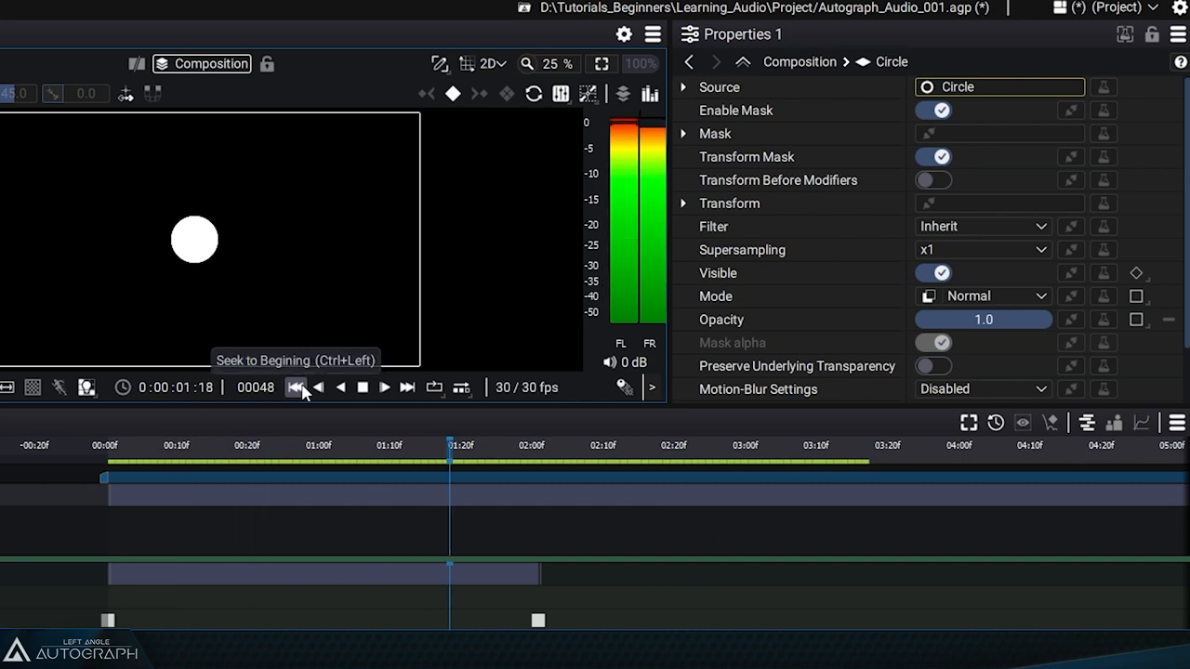
left_click(362, 389)
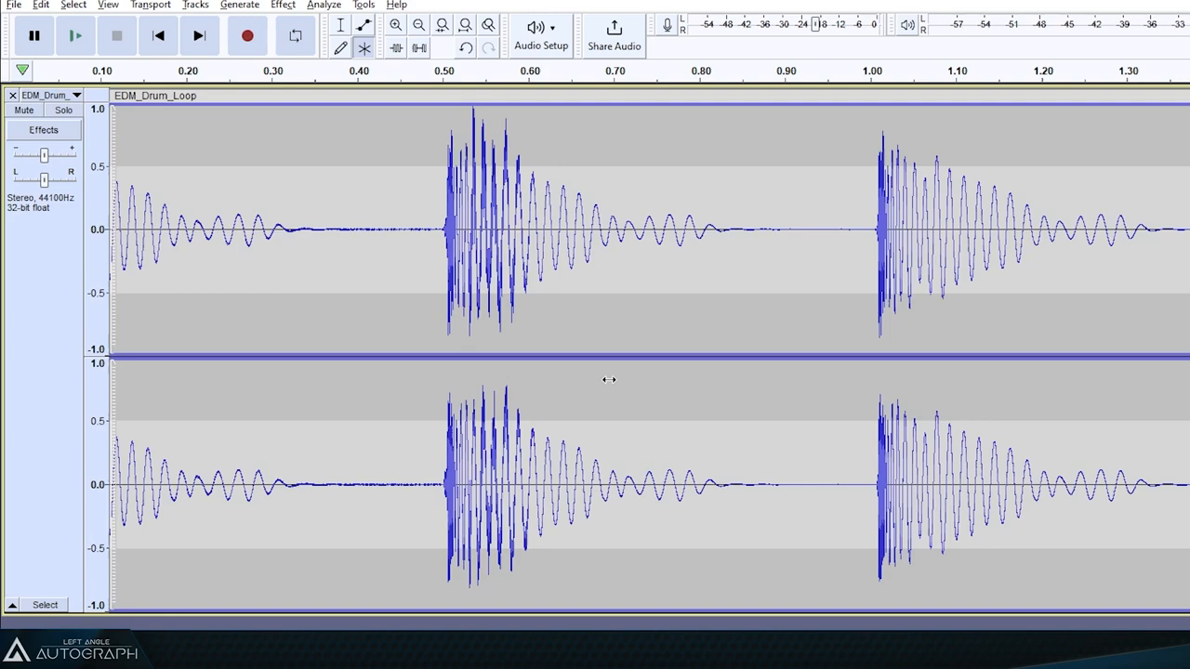
- Enable Show Clipping in Waveform from Audacity's View menu
left_click(108, 4)
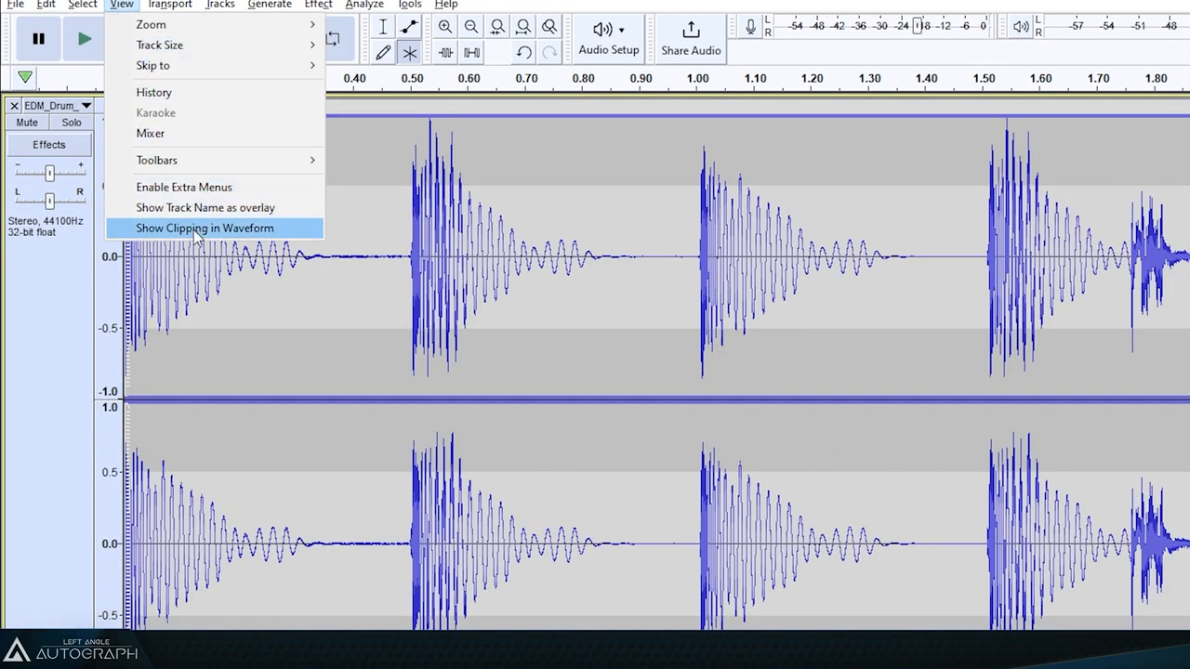
left_click(204, 227)
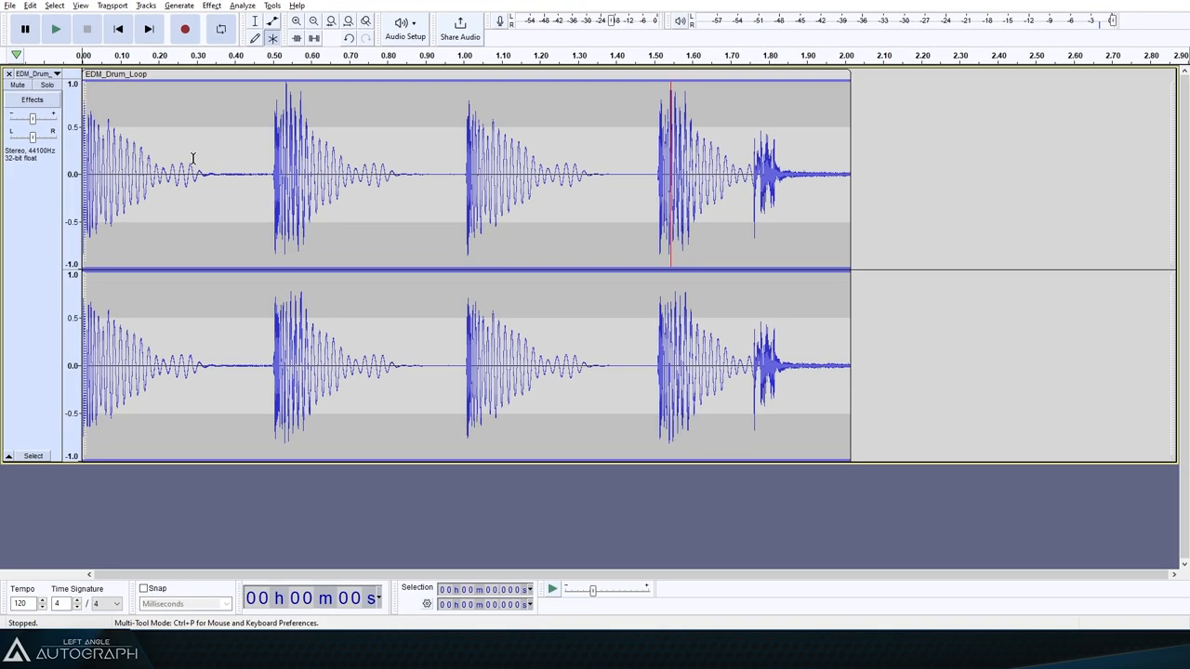
mouse_move(673, 156)
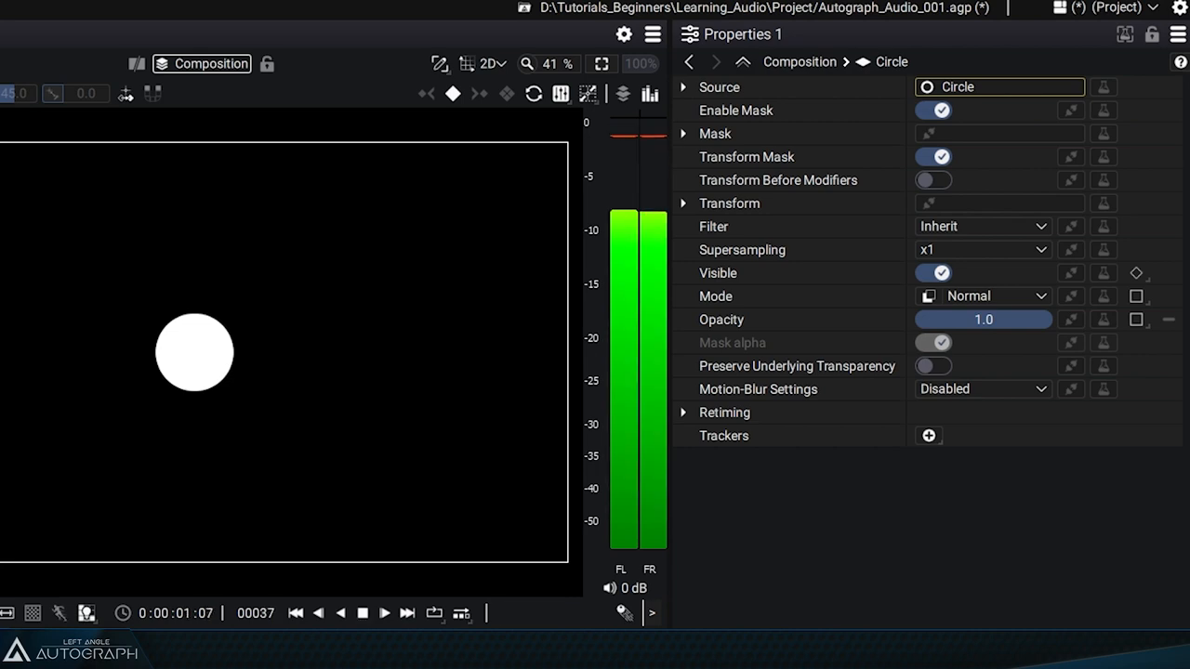
- Preview the audio again in the viewer and stop playback after watching the meters peak
left_click(383, 613)
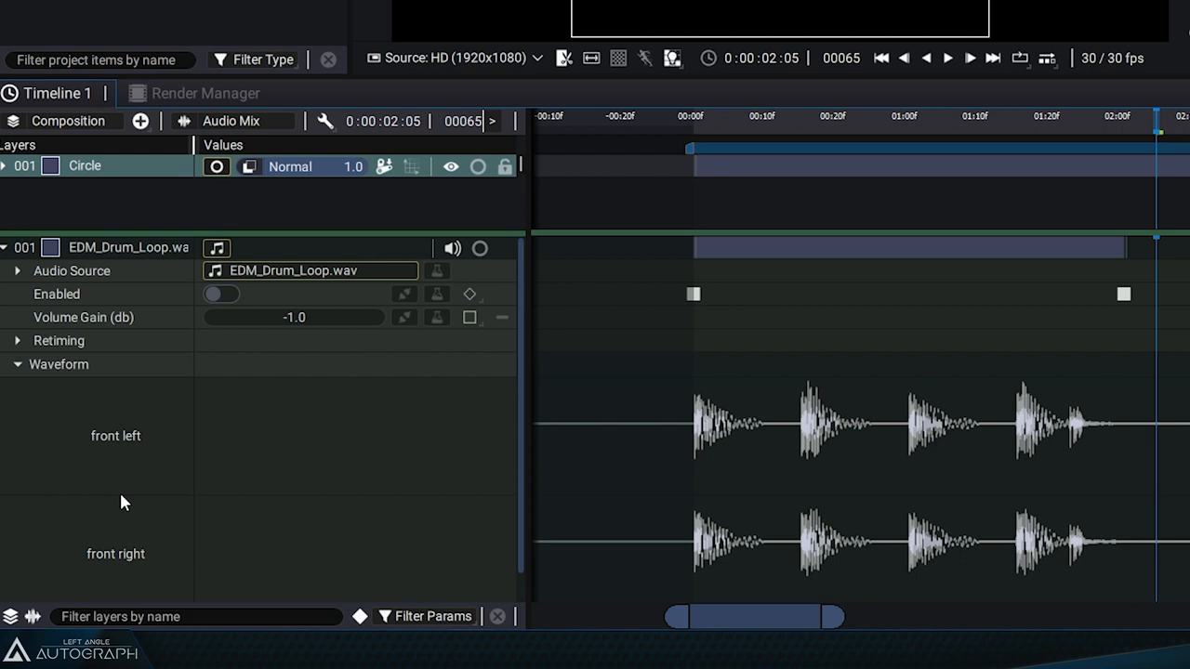
mouse_move(299, 335)
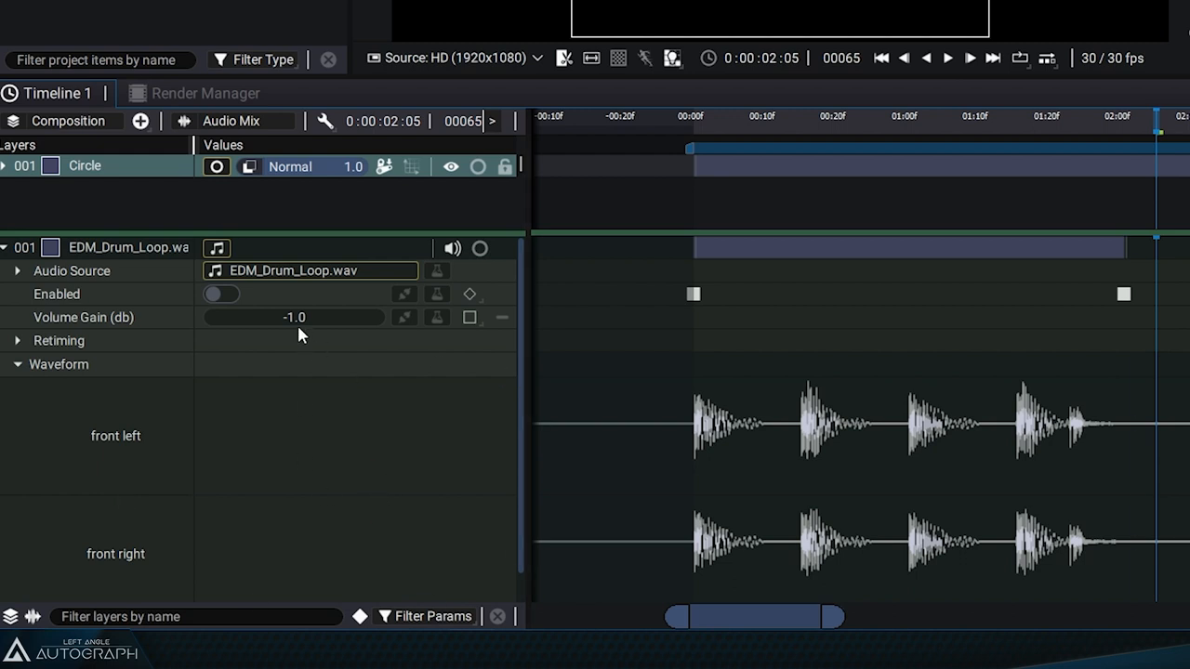
- Set the EDM_Drum_Loop.wav layer's Volume Gain to -3.0 dB
left_click_drag(326, 316, 298, 316)
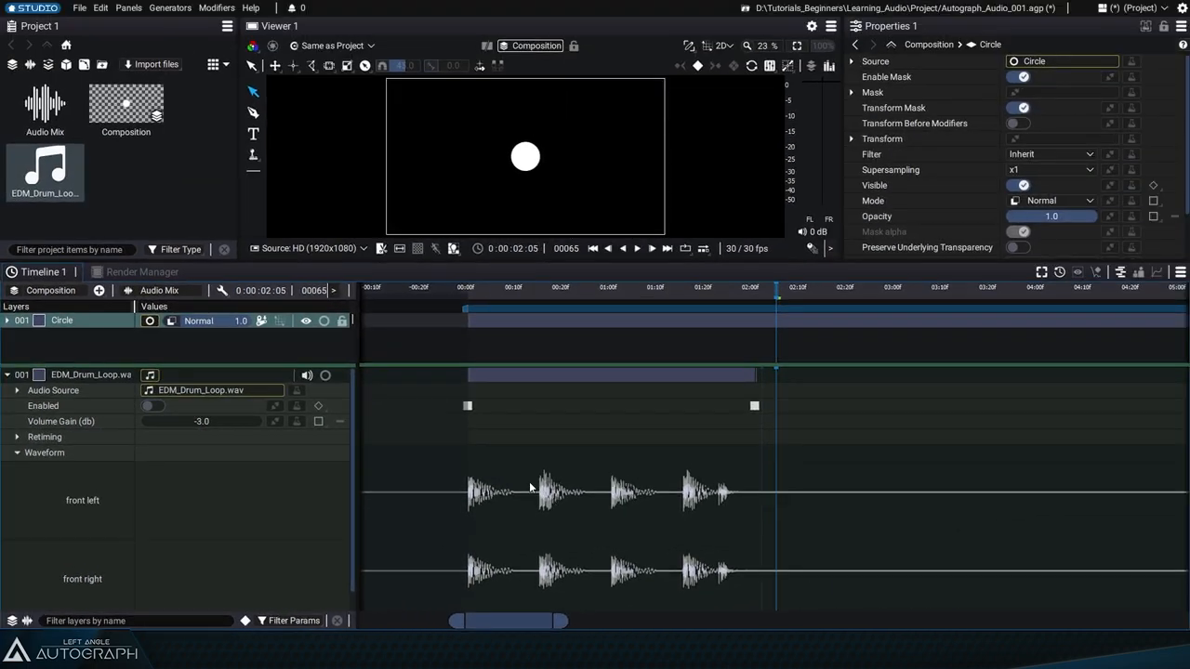
mouse_move(591, 482)
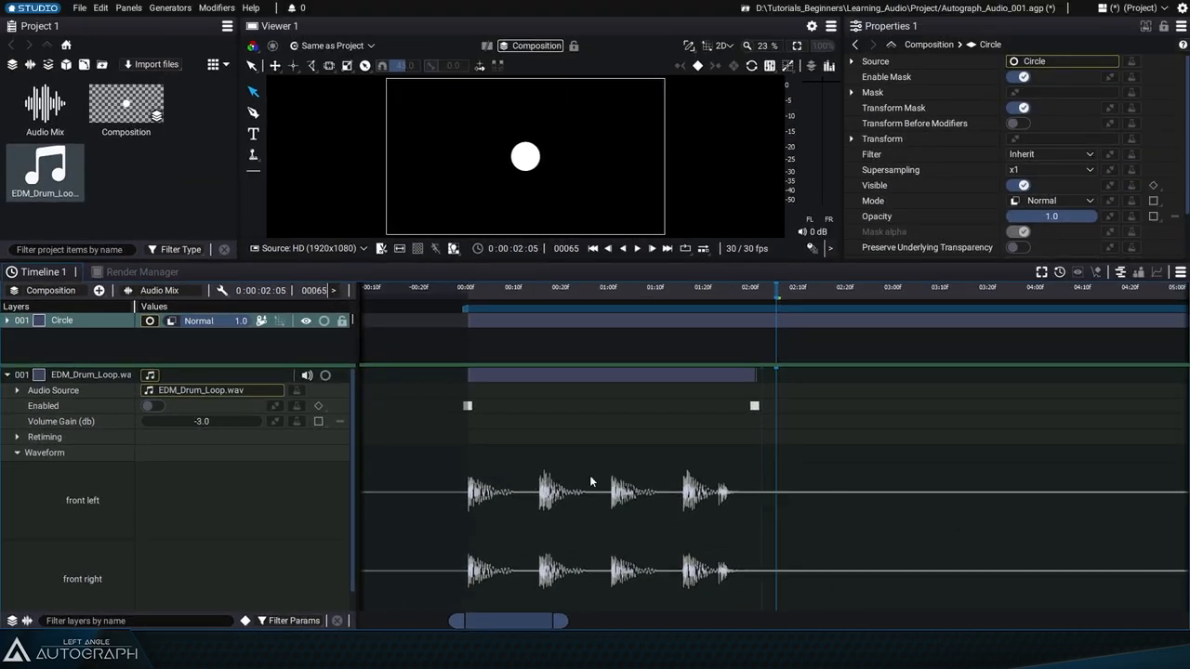